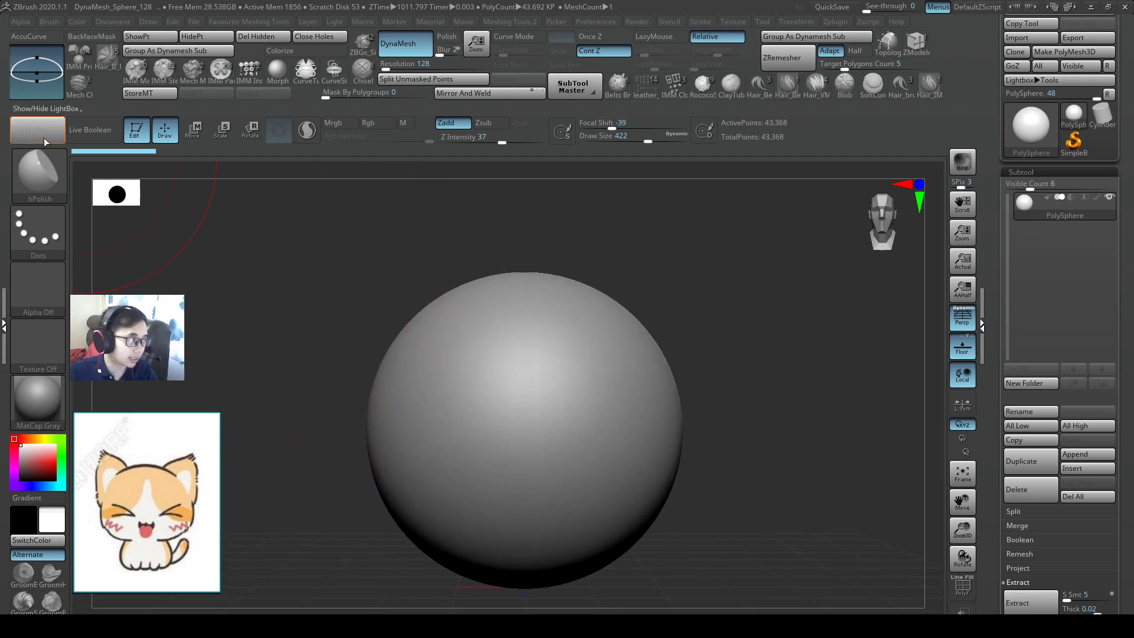
# - Load the DynaMesh_Sphere_128.ZPR project from LightBox, discarding the previous project's unsaved changes
pyautogui.click(37, 130)
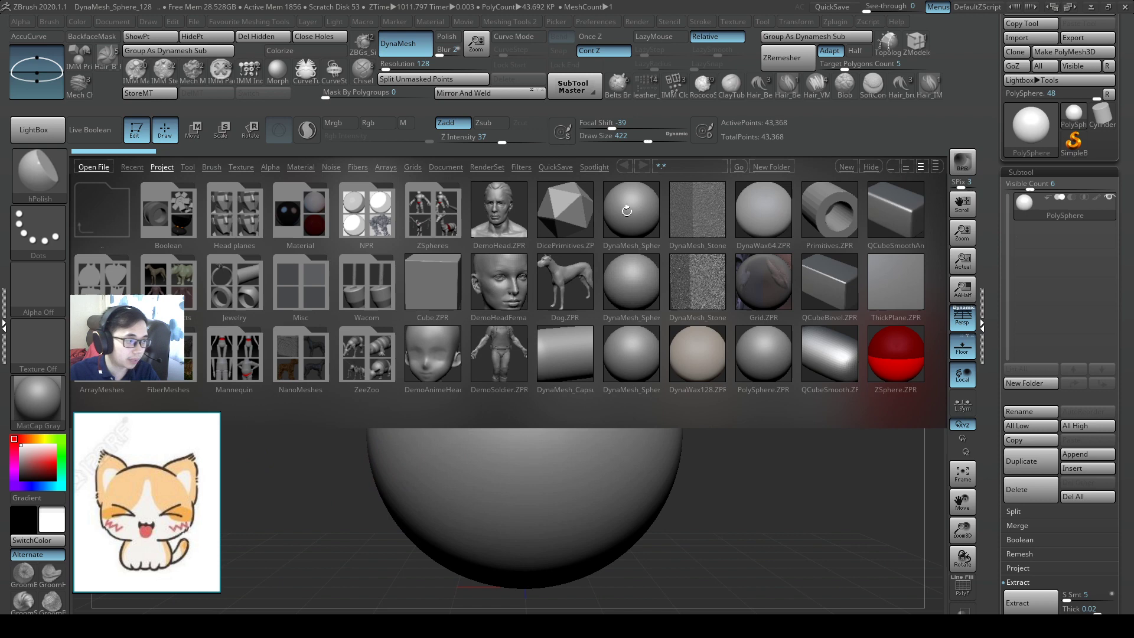
pyautogui.click(606, 211)
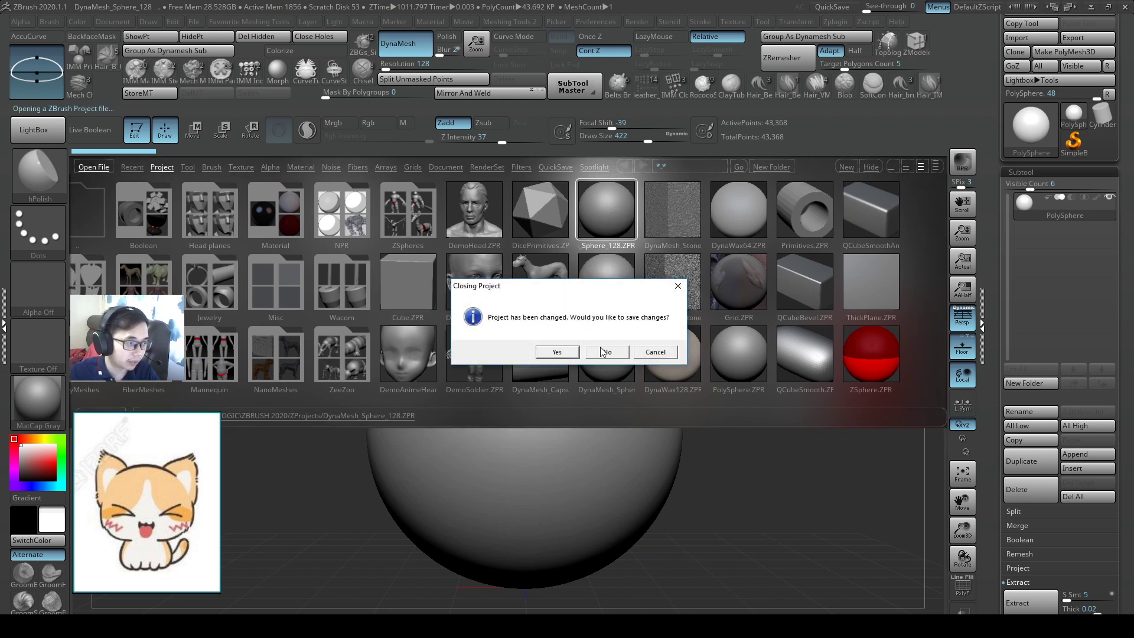
pyautogui.click(606, 352)
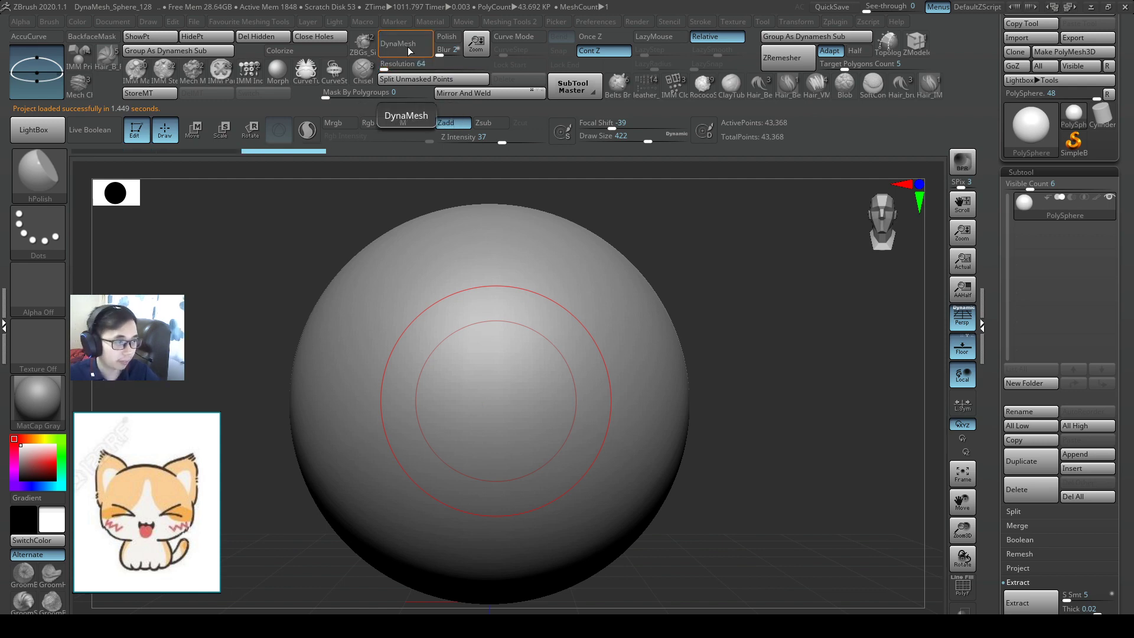
# - Re-DynaMesh the sphere at resolution 64, bringing it to about 11,000 points
pyautogui.click(406, 43)
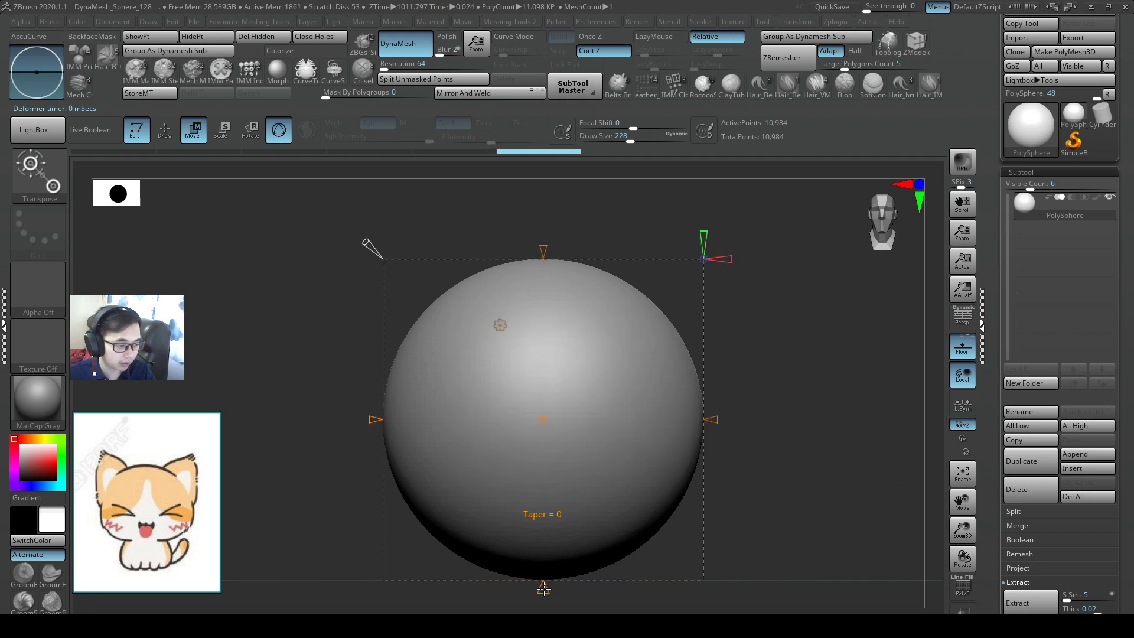
# - Slice off the sphere's lower half and taper it into a flat-bottomed dome body, then return to sculpting
pyautogui.moveTo(543, 589); pyautogui.dragTo(576, 610)
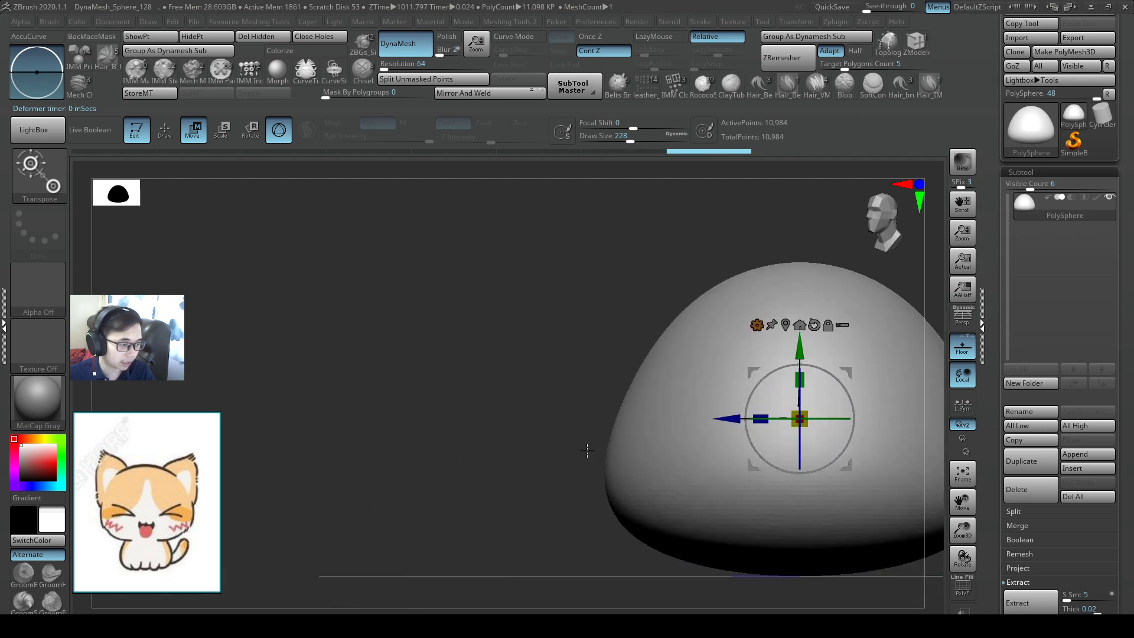
pyautogui.moveTo(800, 419); pyautogui.dragTo(700, 401)
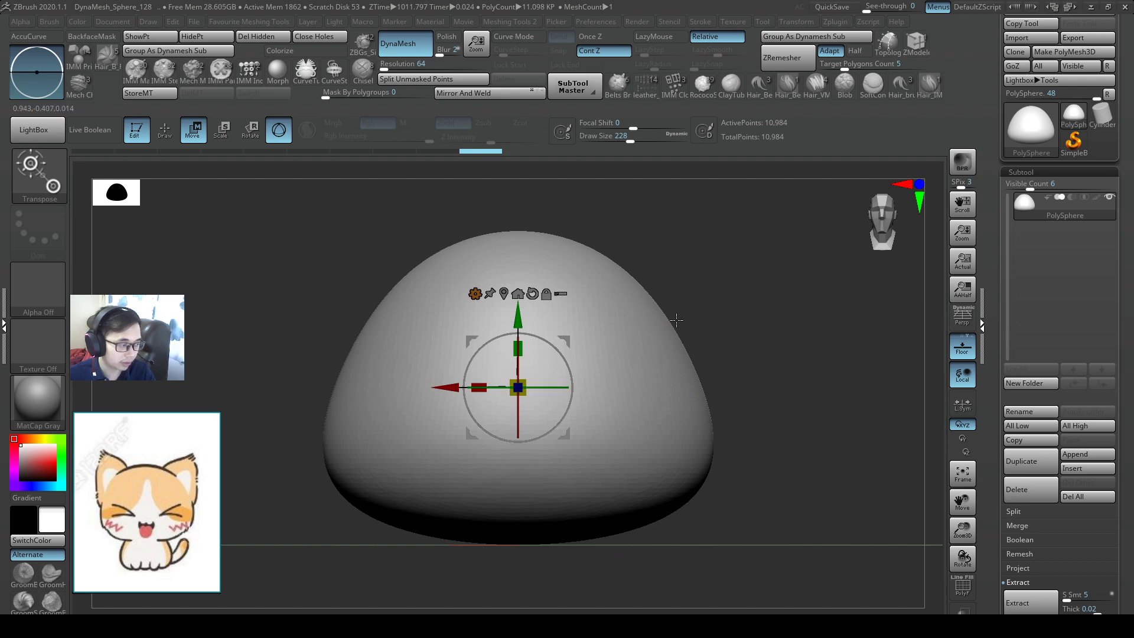
pyautogui.click(165, 130)
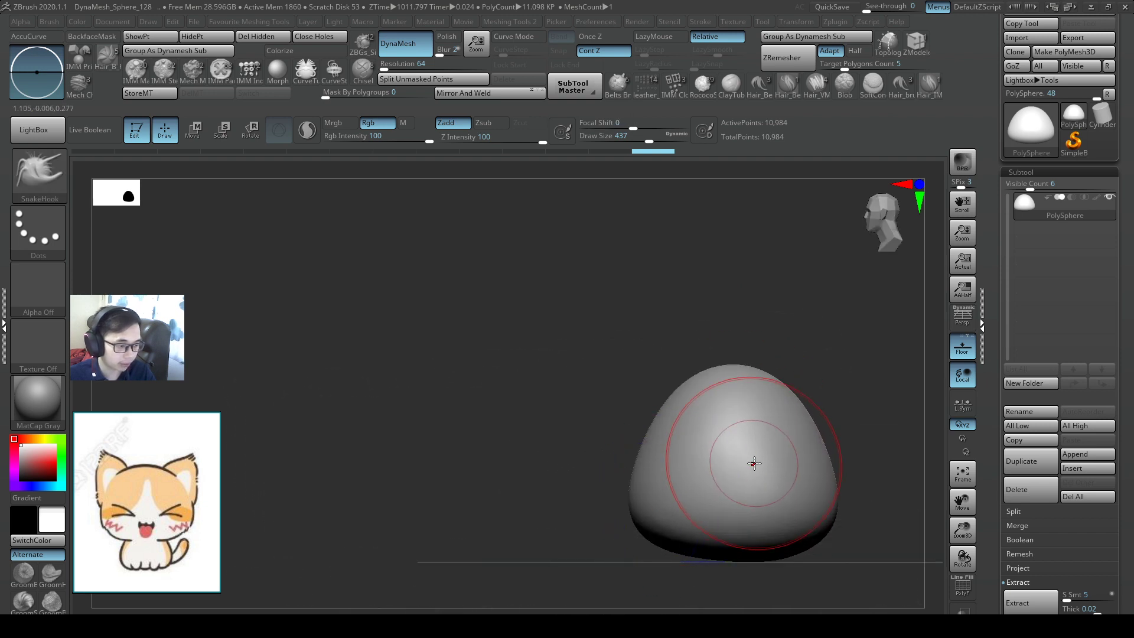
pyautogui.moveTo(755, 464); pyautogui.dragTo(775, 439)
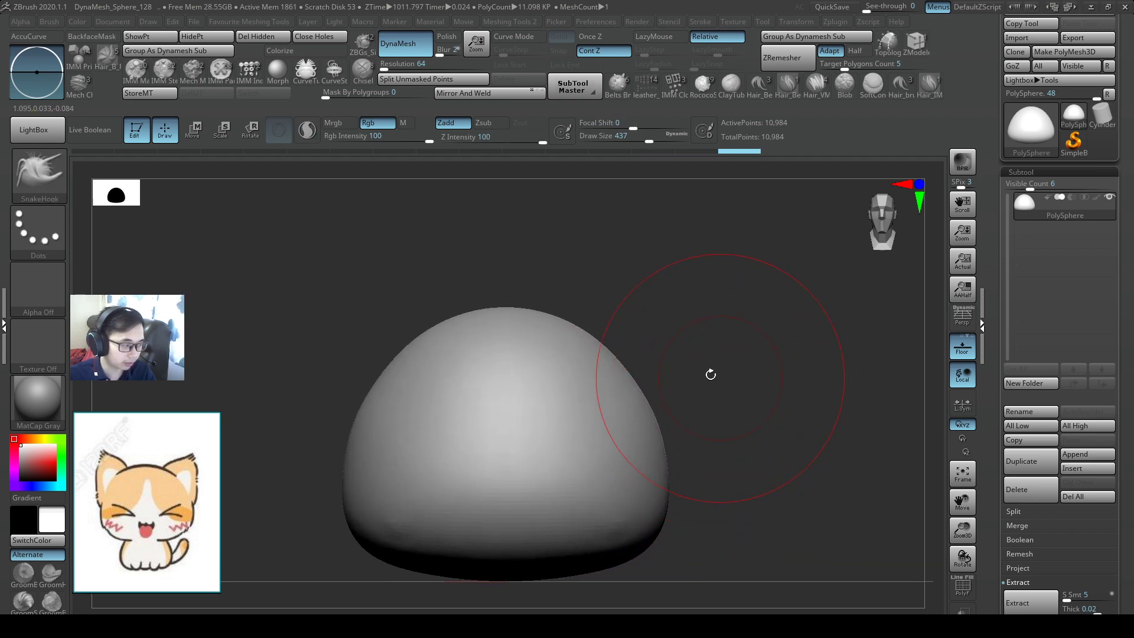
pyautogui.moveTo(710, 375); pyautogui.dragTo(512, 253)
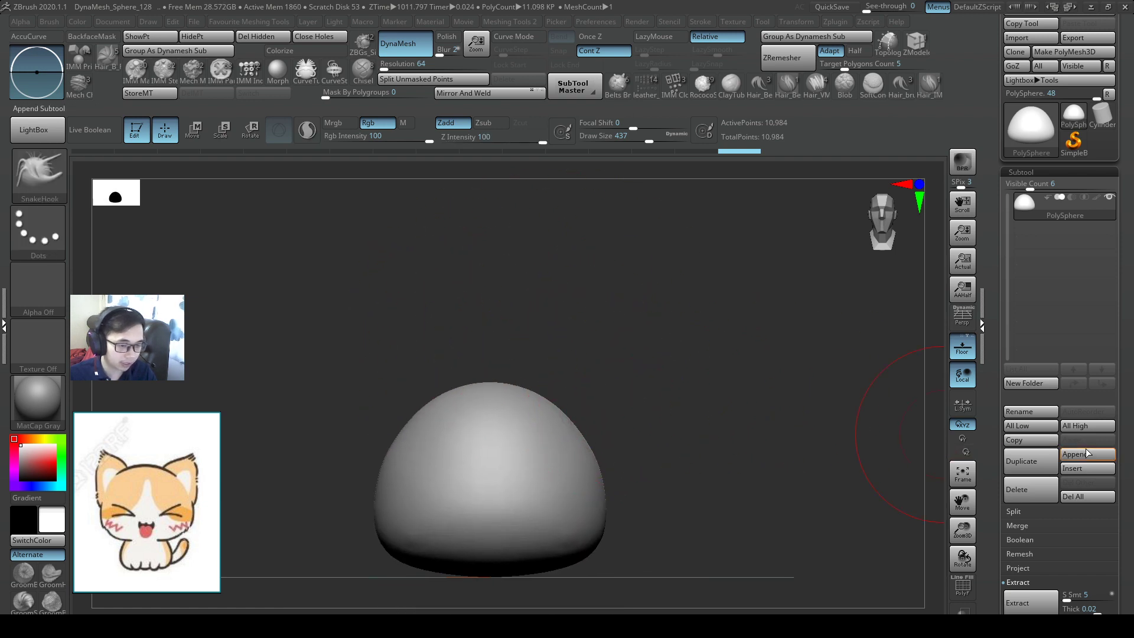
# - Append a Sphere3D subtool and lift it above the dome body as the head
pyautogui.click(1074, 454)
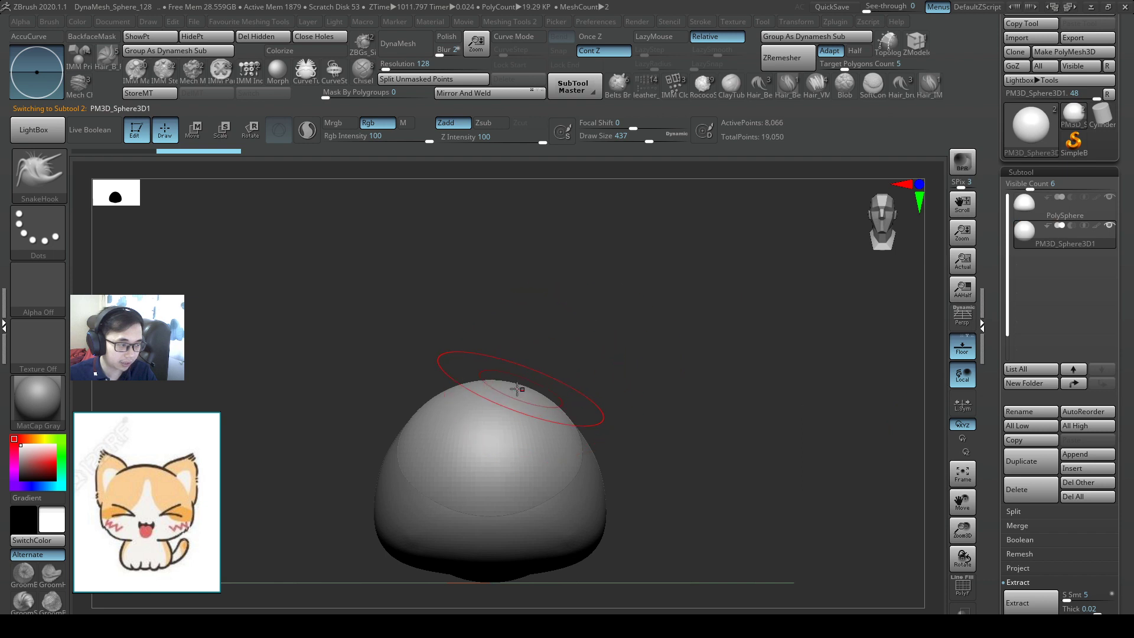
pyautogui.click(192, 130)
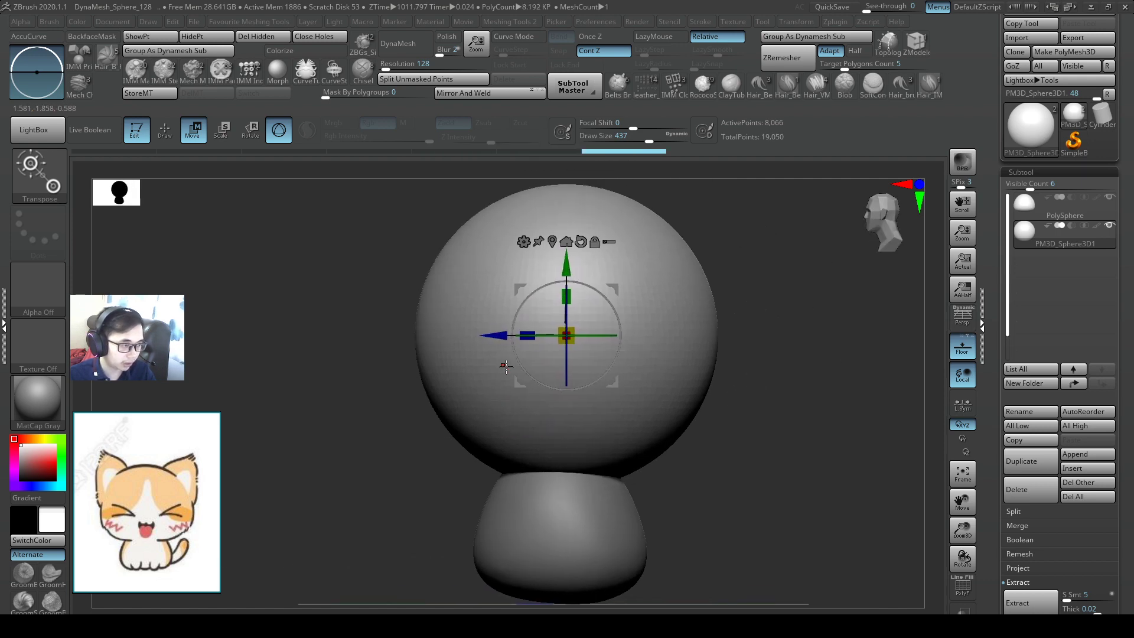
# - Scale the head sphere down slightly with the gizmo so it rests just above the body
pyautogui.moveTo(528, 334); pyautogui.dragTo(541, 330)
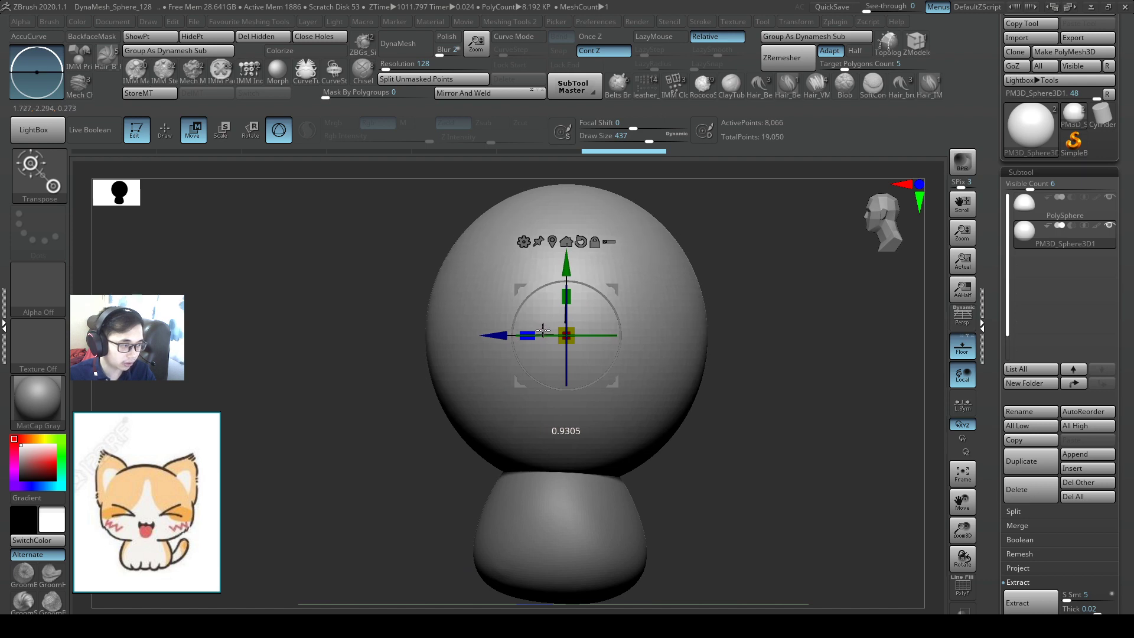
pyautogui.moveTo(566, 334); pyautogui.dragTo(553, 334)
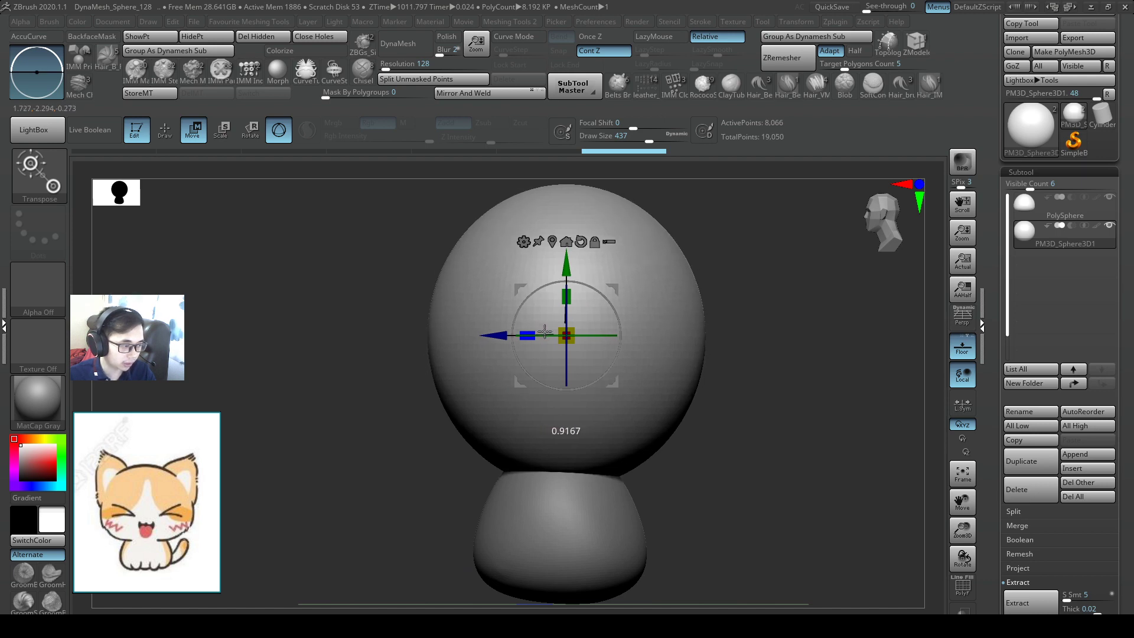
pyautogui.moveTo(566, 334); pyautogui.dragTo(547, 342)
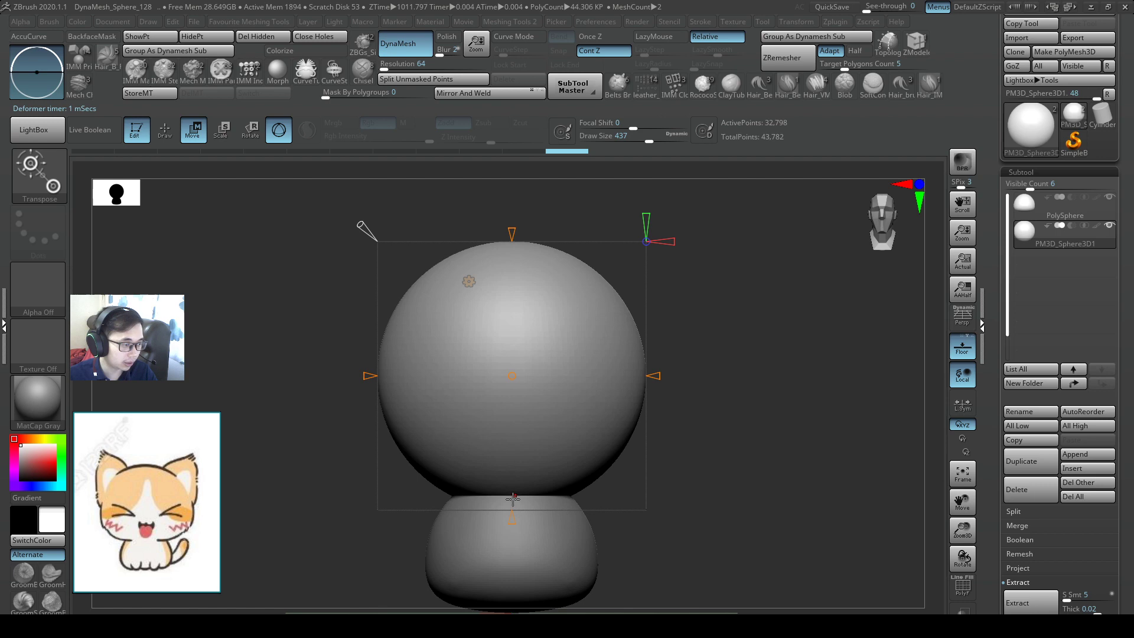
# - Flatten and widen the head's underside into a mushroom-cap shape with the gizmo deformers
pyautogui.moveTo(512, 516); pyautogui.dragTo(520, 536)
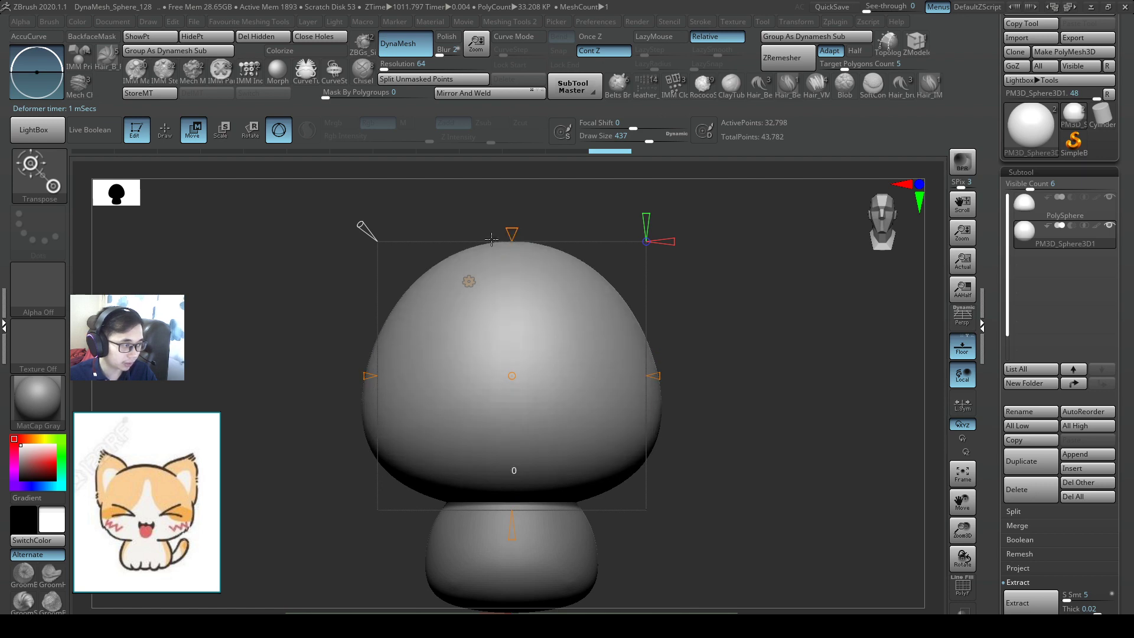
pyautogui.moveTo(491, 239); pyautogui.dragTo(482, 230)
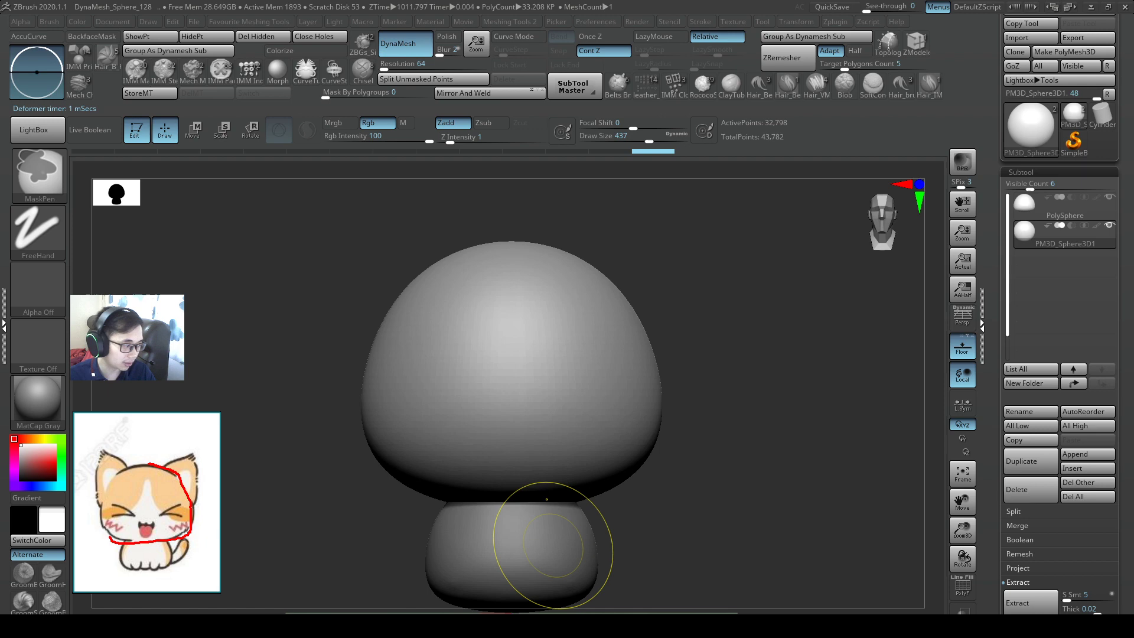
pyautogui.click(192, 130)
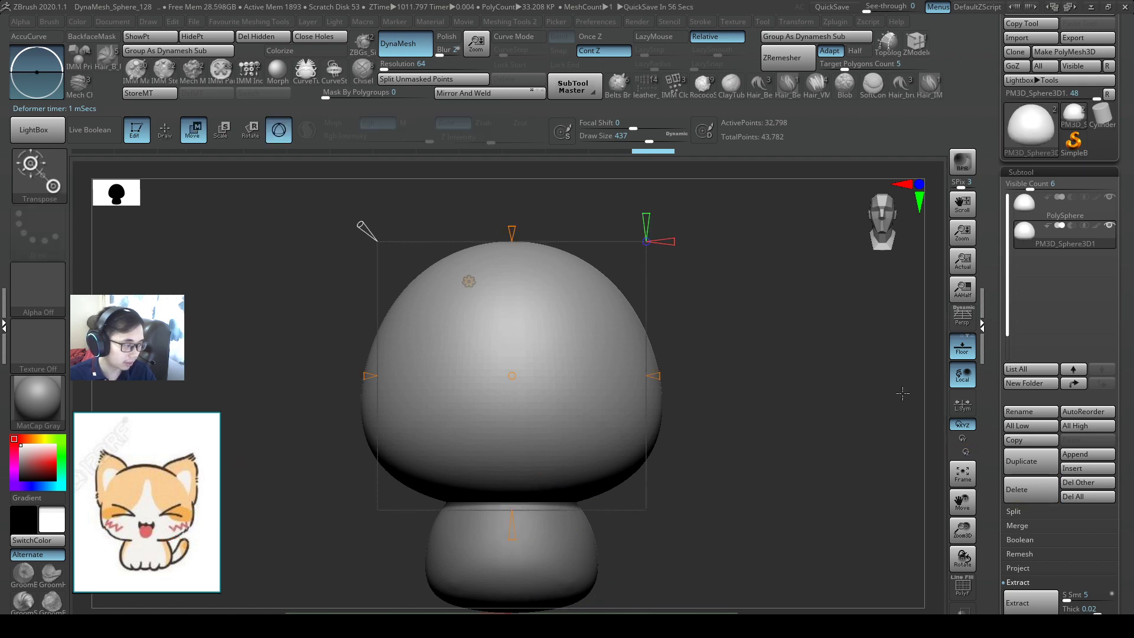
pyautogui.click(164, 130)
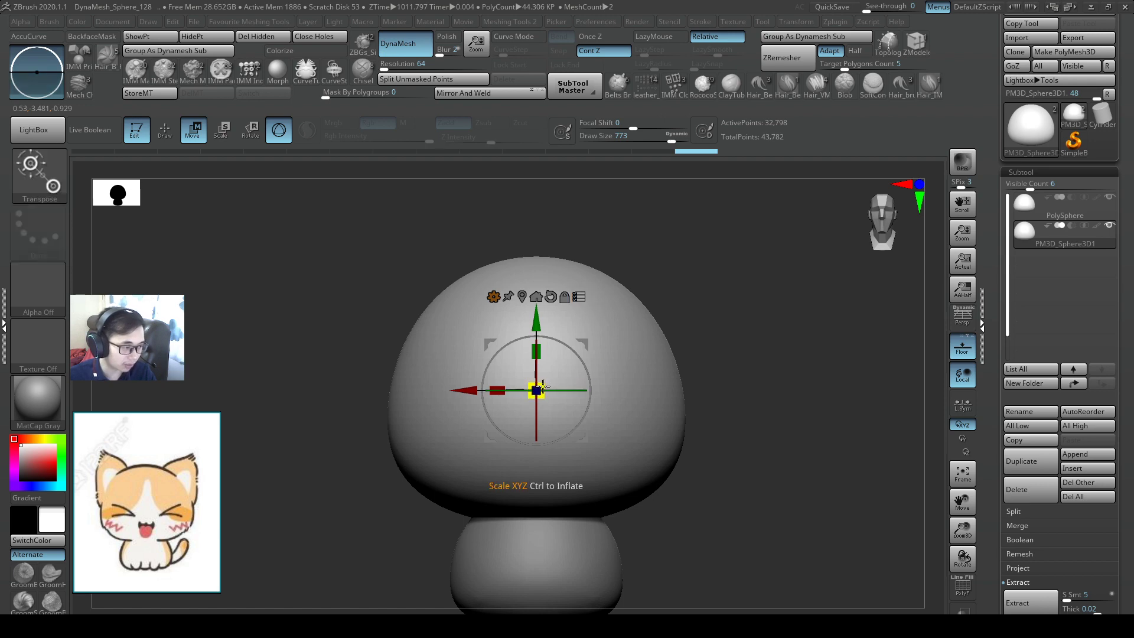
# - Adjust the head-to-body proportion and move the small body down beneath the head
pyautogui.moveTo(535, 391); pyautogui.dragTo(691, 568)
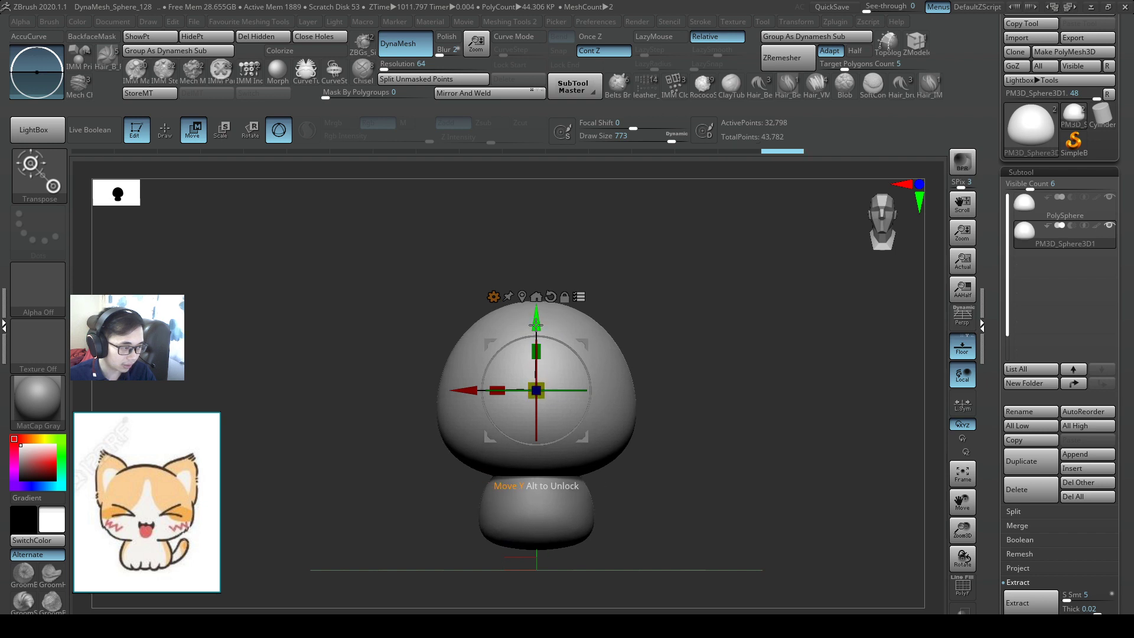
pyautogui.click(163, 130)
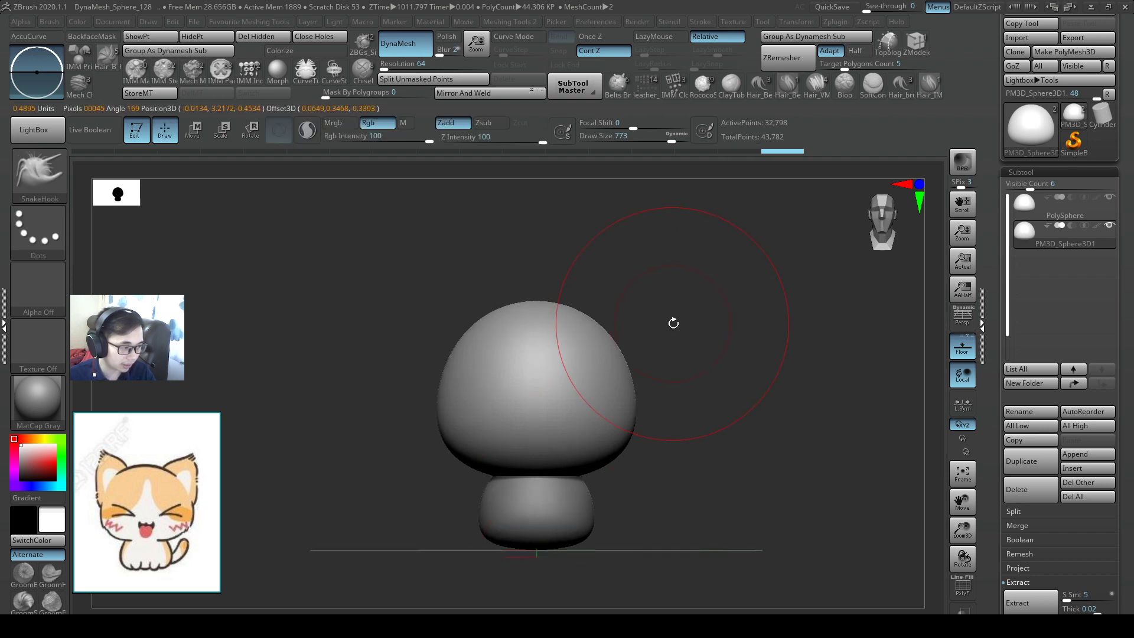
pyautogui.click(193, 130)
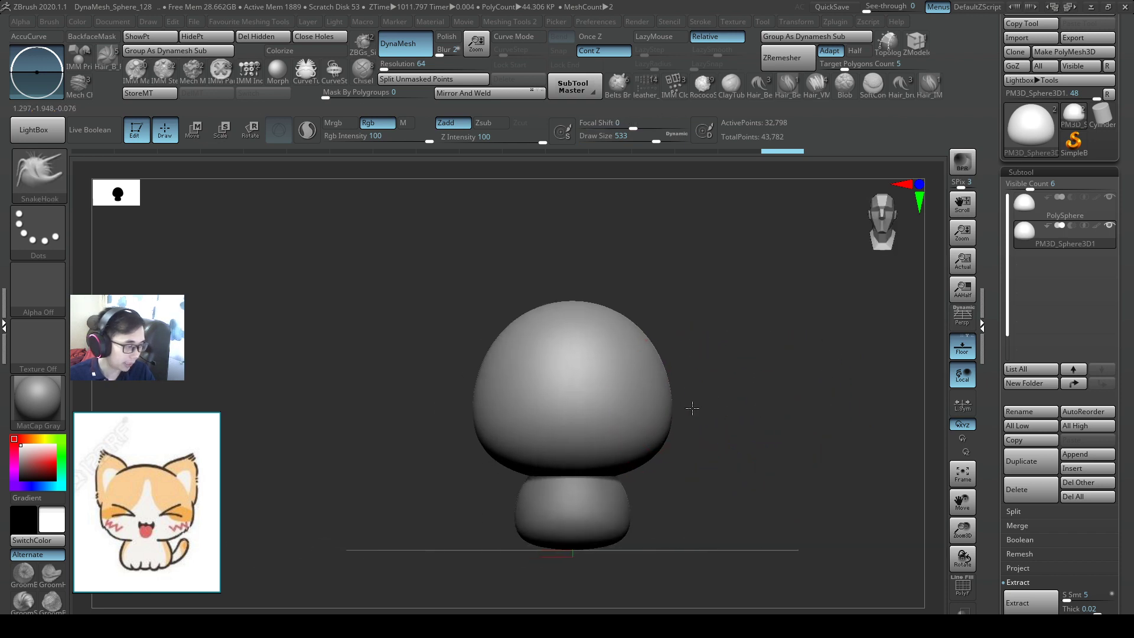
pyautogui.moveTo(693, 409); pyautogui.dragTo(740, 404)
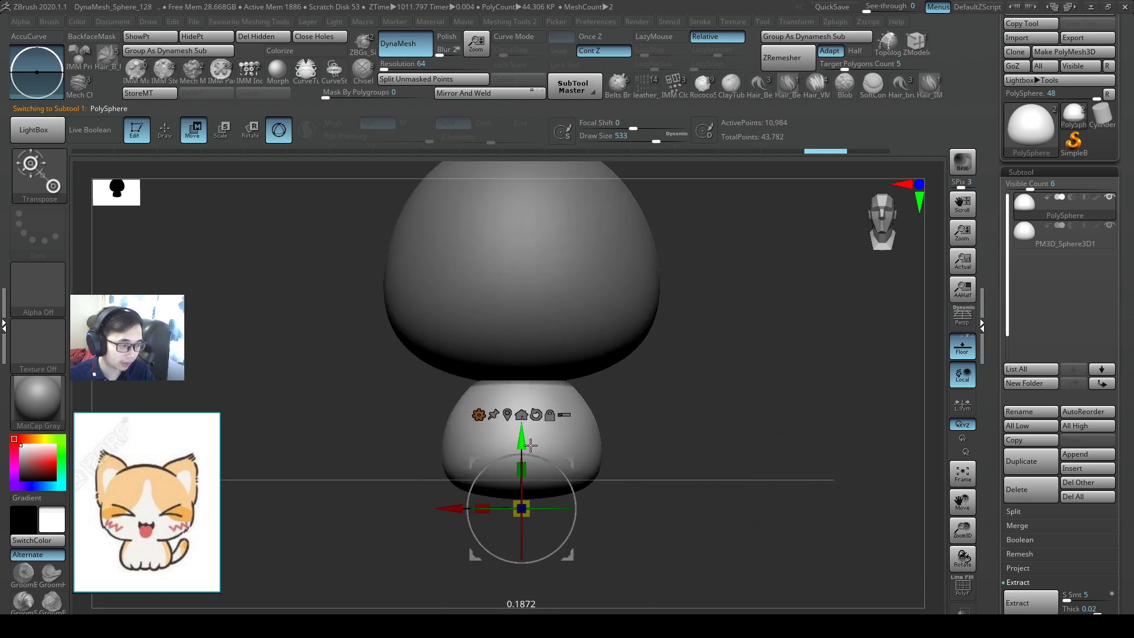
pyautogui.moveTo(521, 505); pyautogui.dragTo(521, 485)
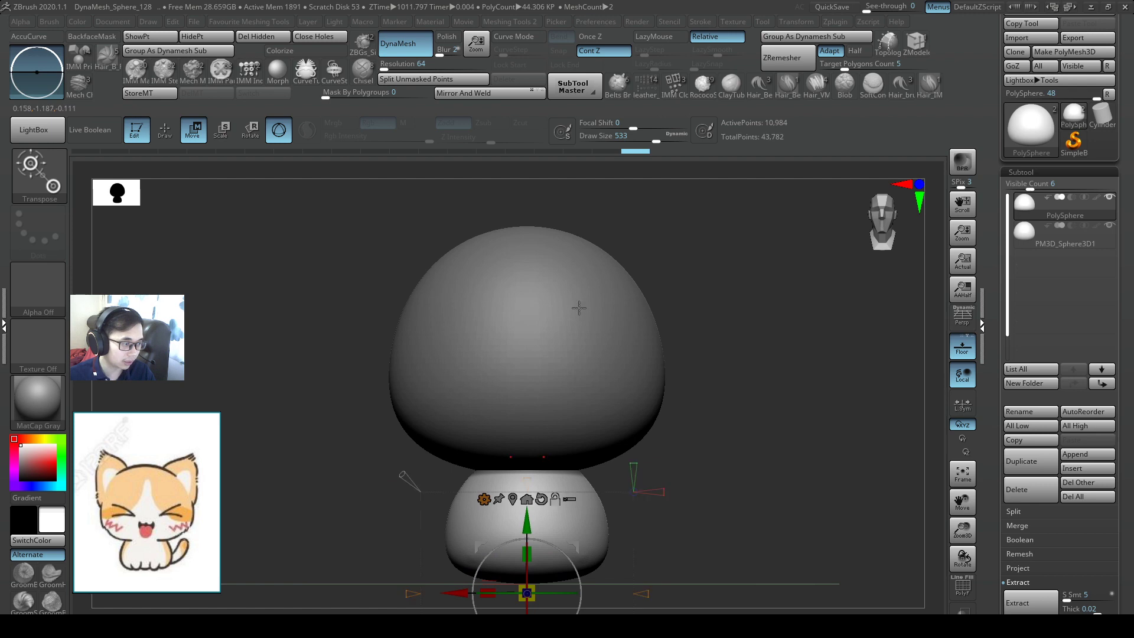
# - Select the head subtool and begin adjusting its placement with the gizmo
pyautogui.click(1064, 231)
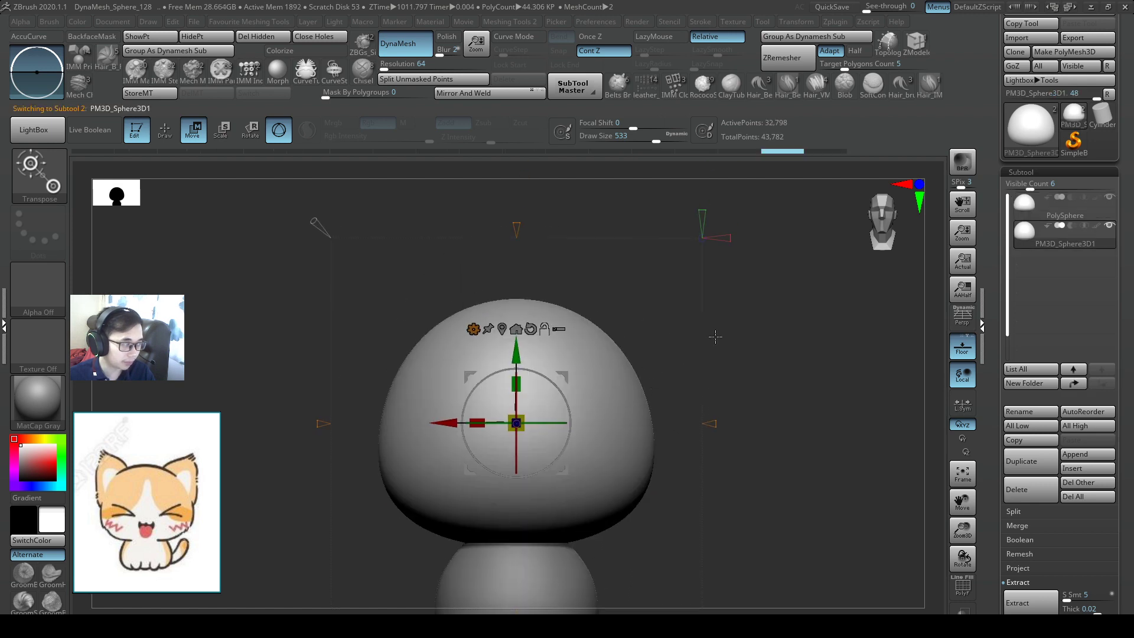
pyautogui.click(164, 128)
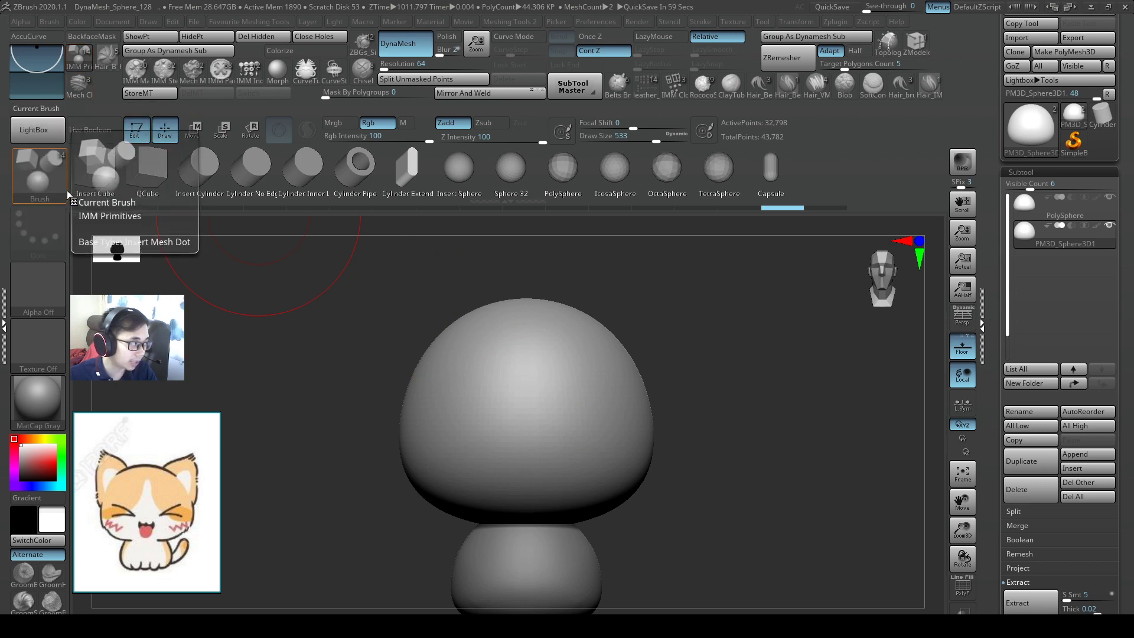
# - Insert cylinder ear placeholders onto the top of the head with the IMM Primitives brush
pyautogui.click(39, 173)
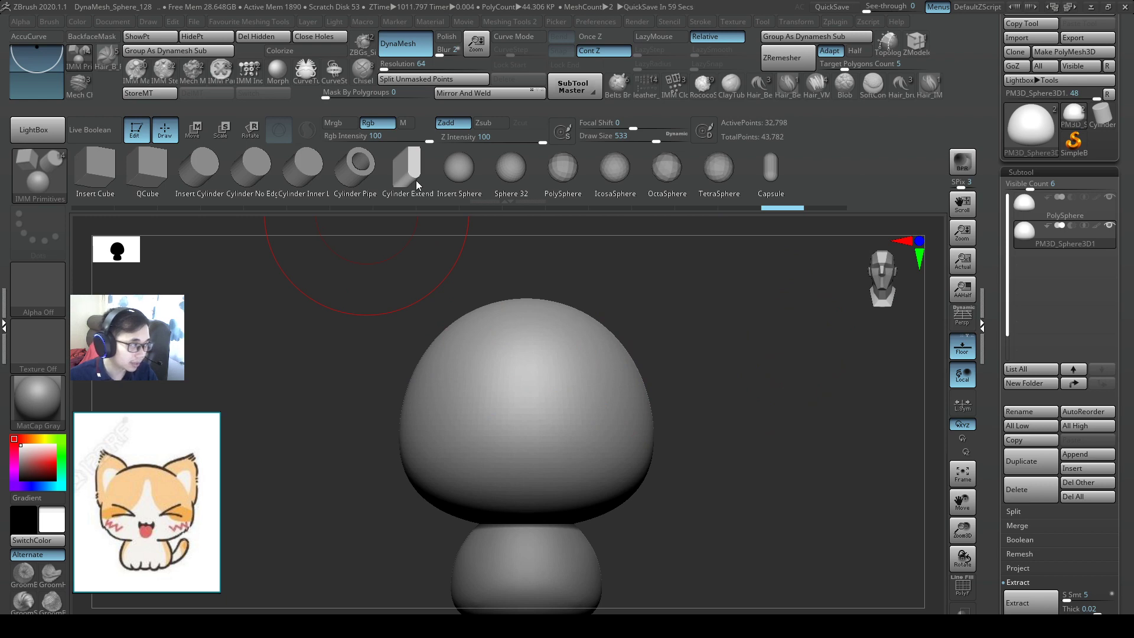
pyautogui.click(413, 170)
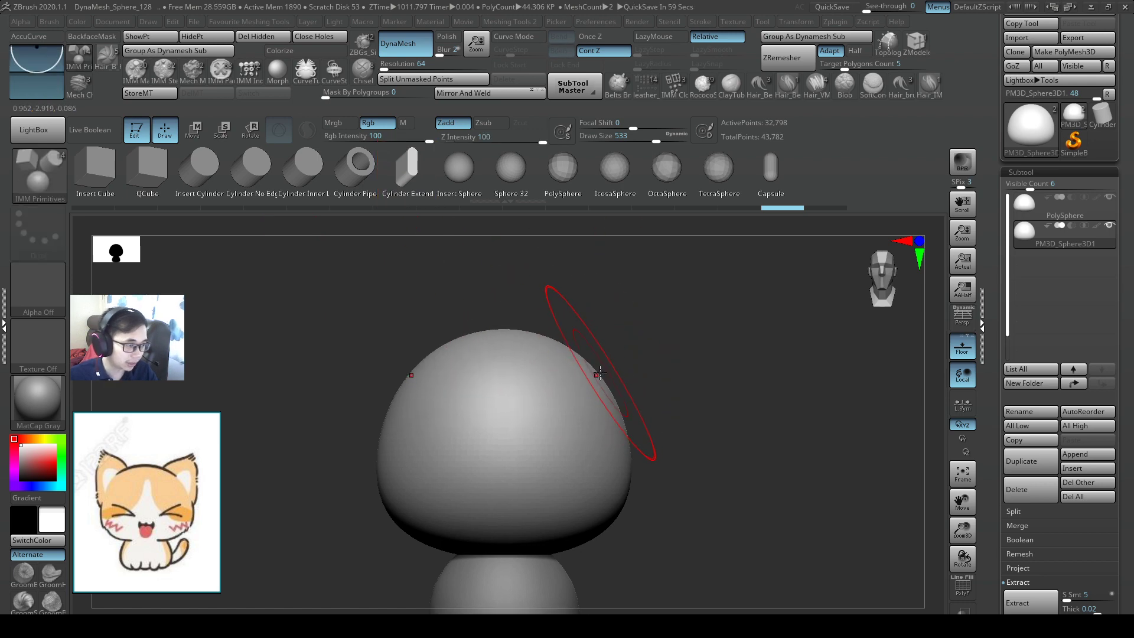
pyautogui.moveTo(651, 136); pyautogui.dragTo(590, 380)
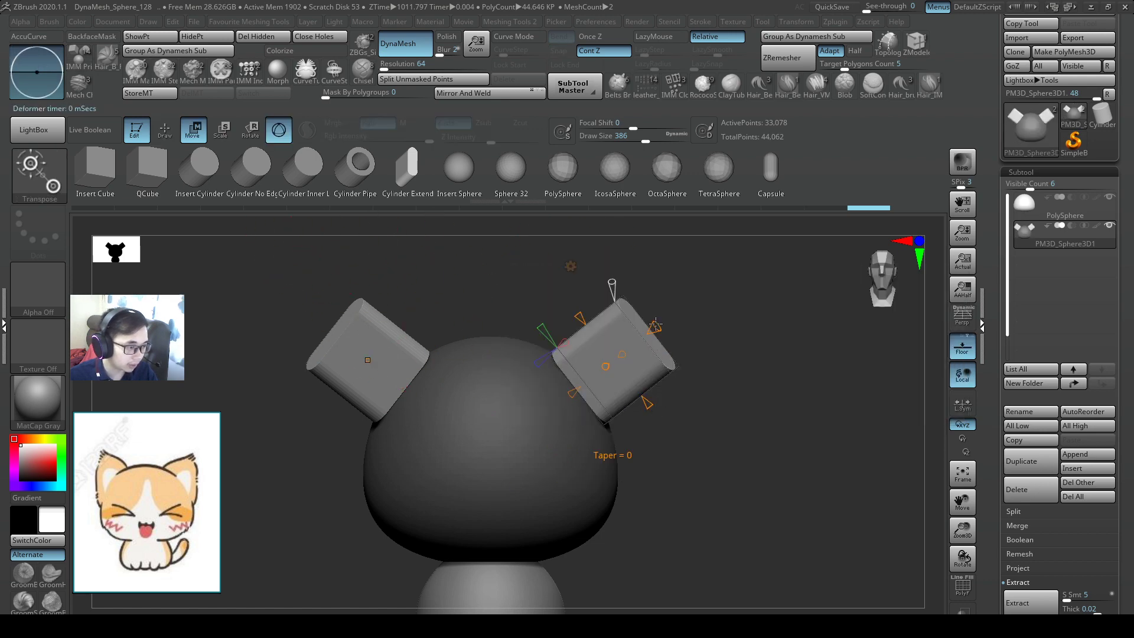
# - Taper the ear cylinders to pointed tips with the gizmo's taper handle
pyautogui.moveTo(654, 327); pyautogui.dragTo(614, 340)
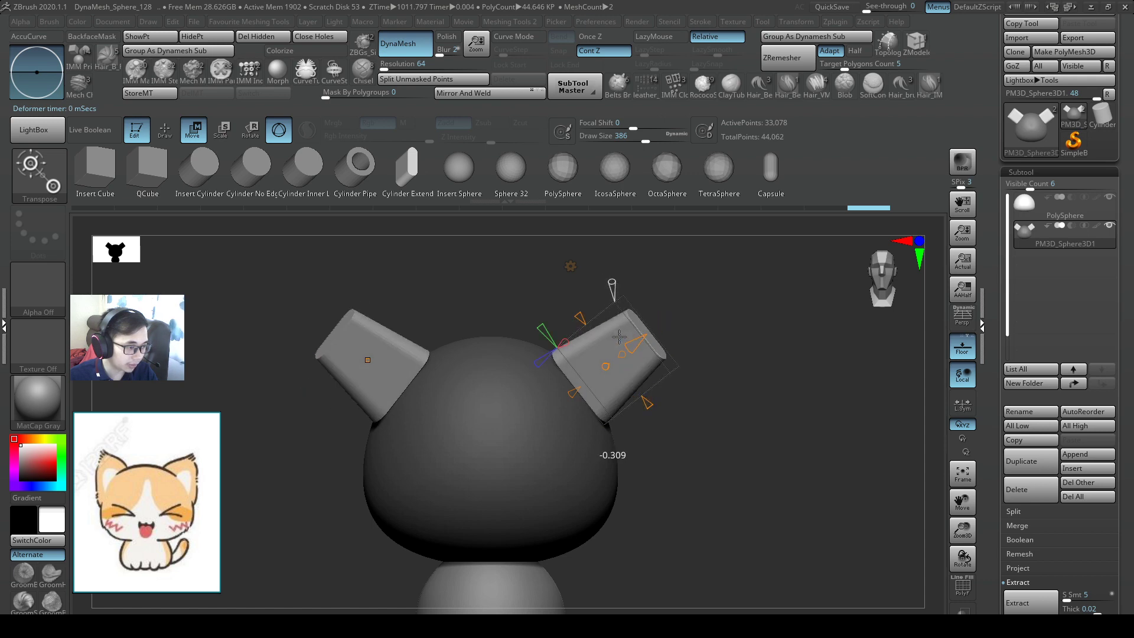
pyautogui.moveTo(618, 337); pyautogui.dragTo(613, 343)
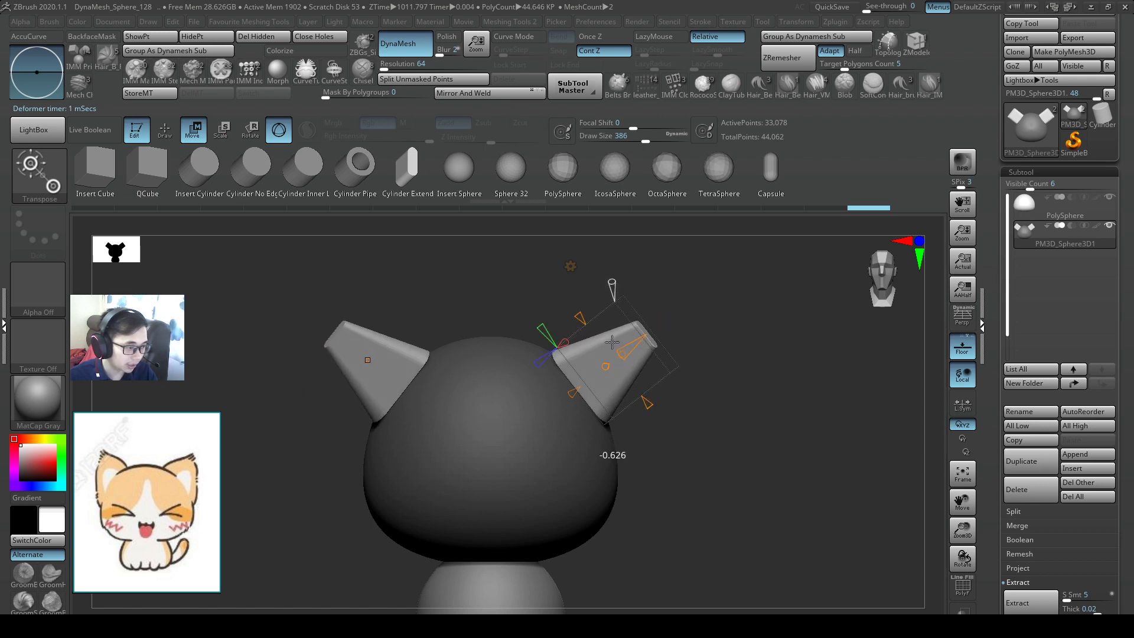
pyautogui.moveTo(611, 344); pyautogui.dragTo(614, 340)
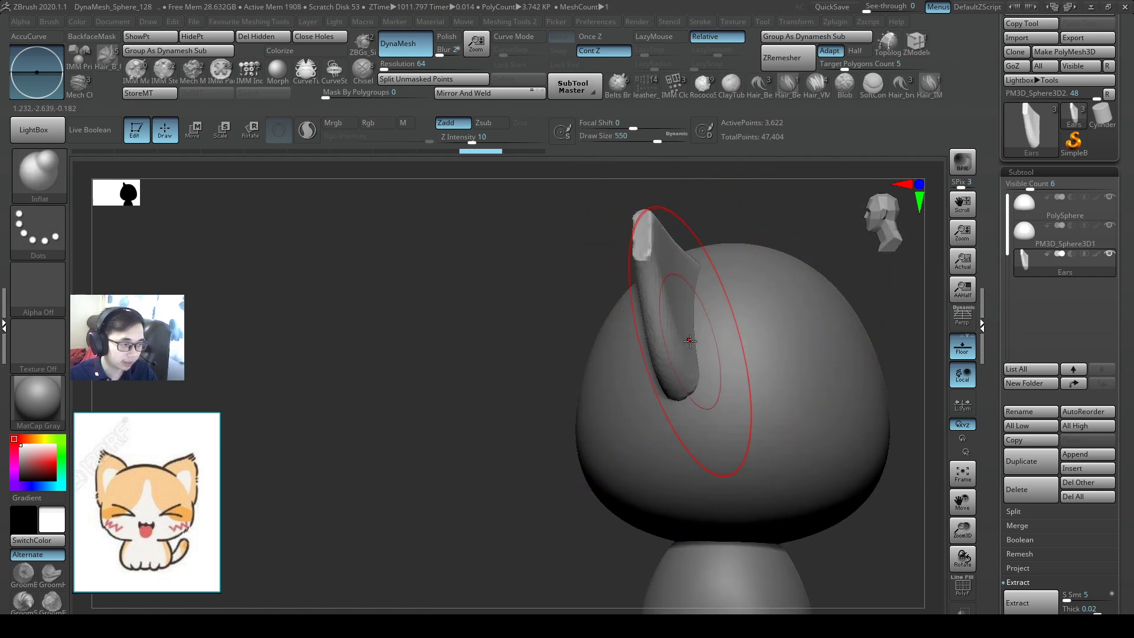
# - Sculpt the ears into flatter, curved cat-ear forms with the Inflate and SnakeHook brushes
pyautogui.moveTo(688, 340); pyautogui.dragTo(604, 321)
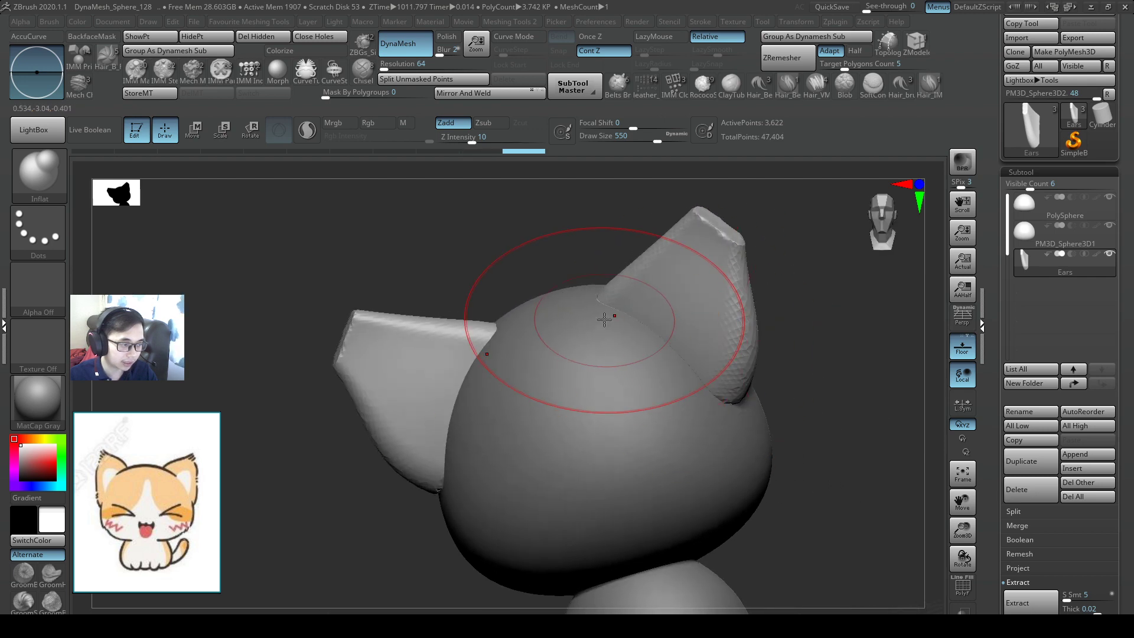
pyautogui.moveTo(604, 321); pyautogui.dragTo(664, 351)
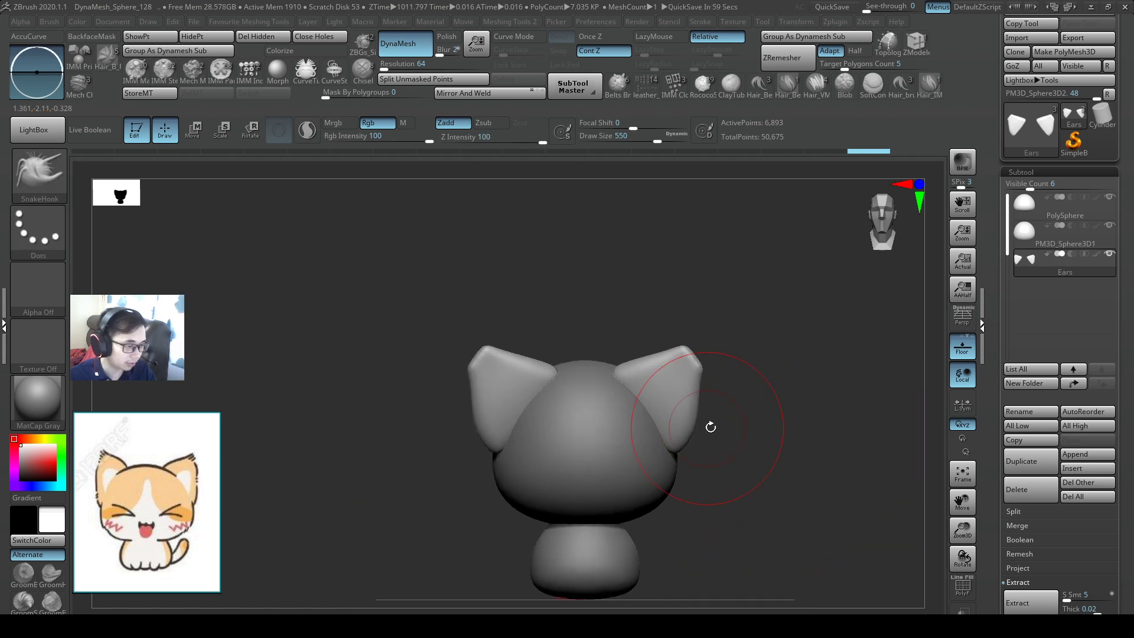
pyautogui.click(193, 130)
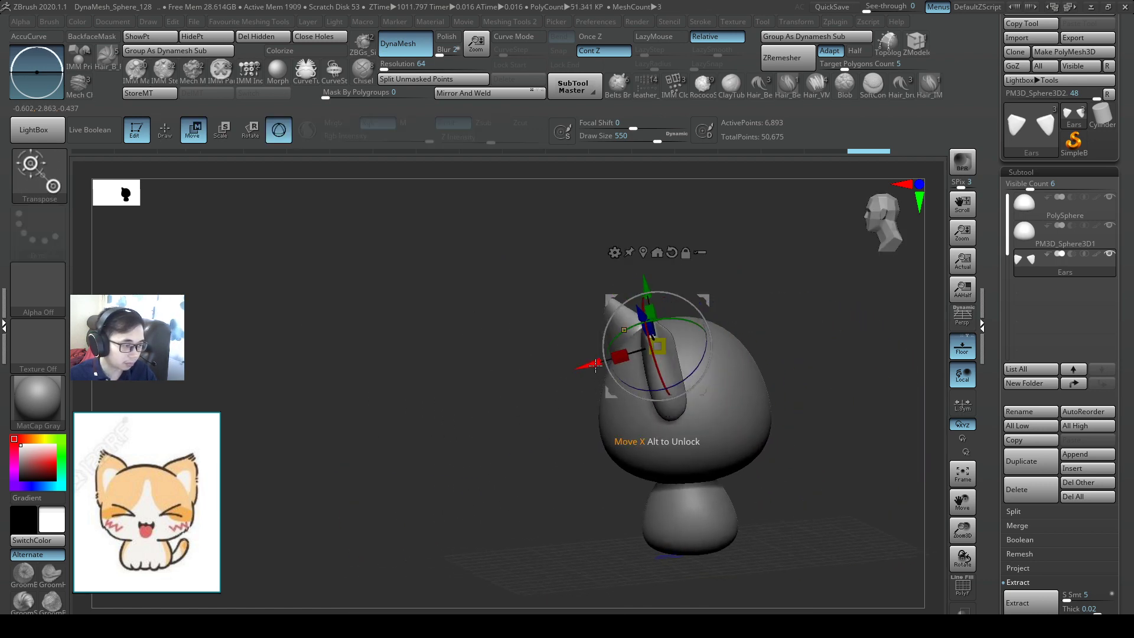
# - Move the ears along X and tilt them outward so they sit properly on the head
pyautogui.moveTo(594, 365); pyautogui.dragTo(600, 372)
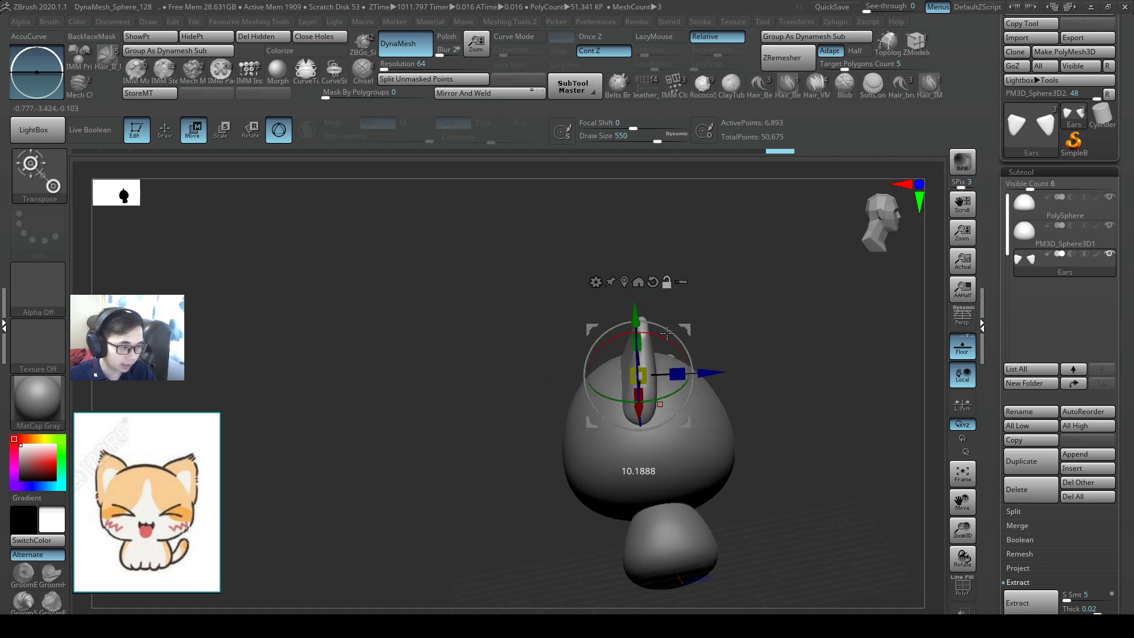
pyautogui.moveTo(666, 333); pyautogui.dragTo(672, 340)
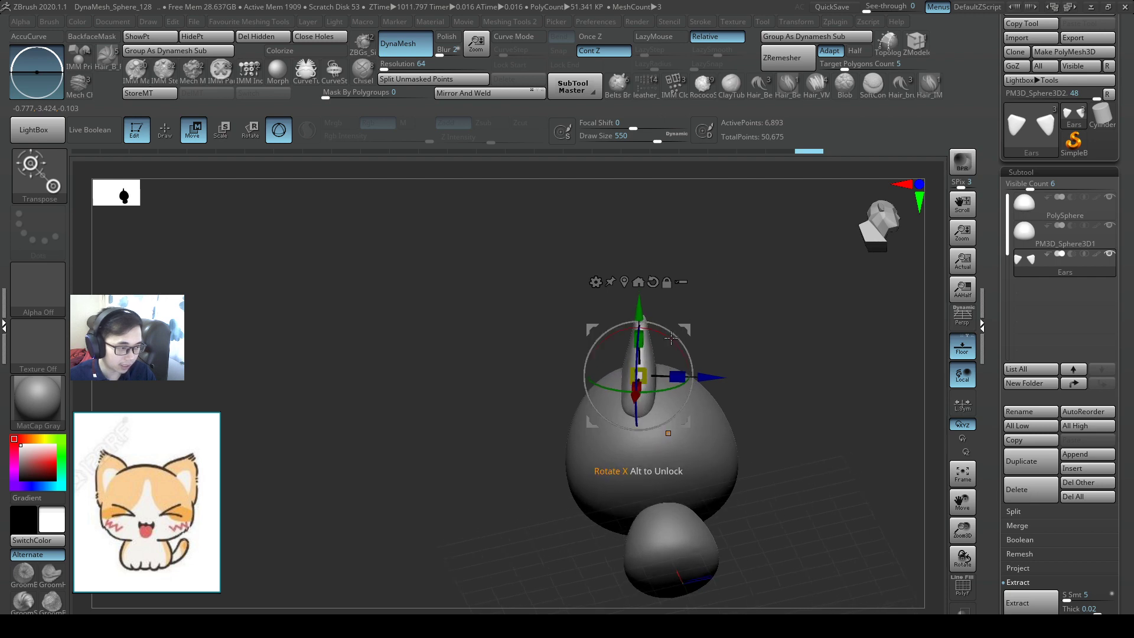
pyautogui.moveTo(672, 337); pyautogui.dragTo(726, 304)
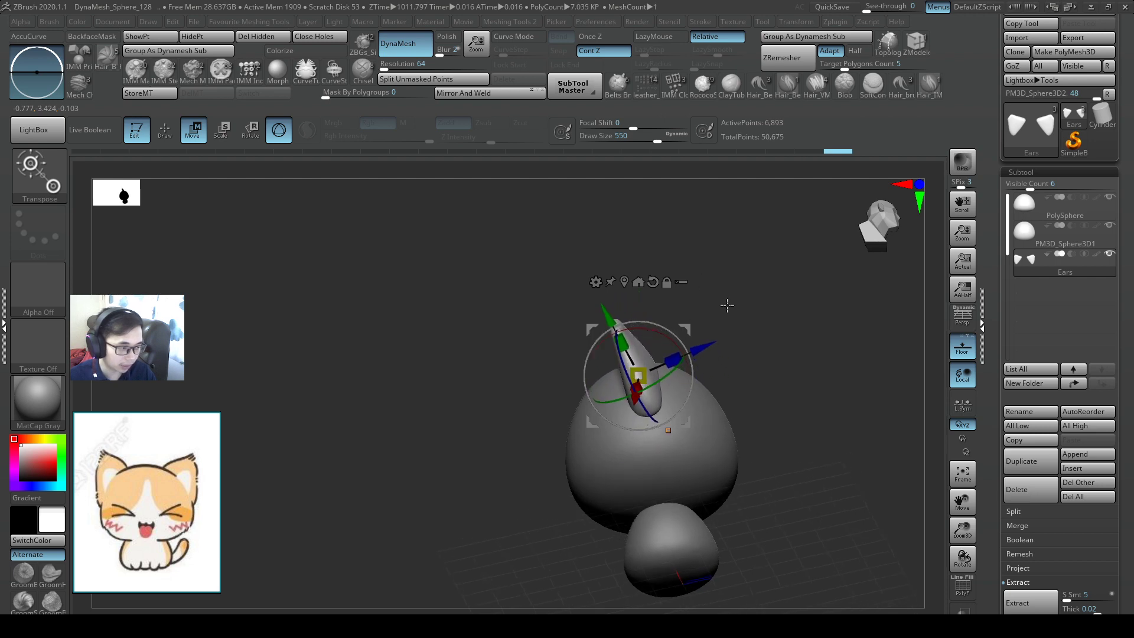
pyautogui.moveTo(727, 305); pyautogui.dragTo(726, 384)
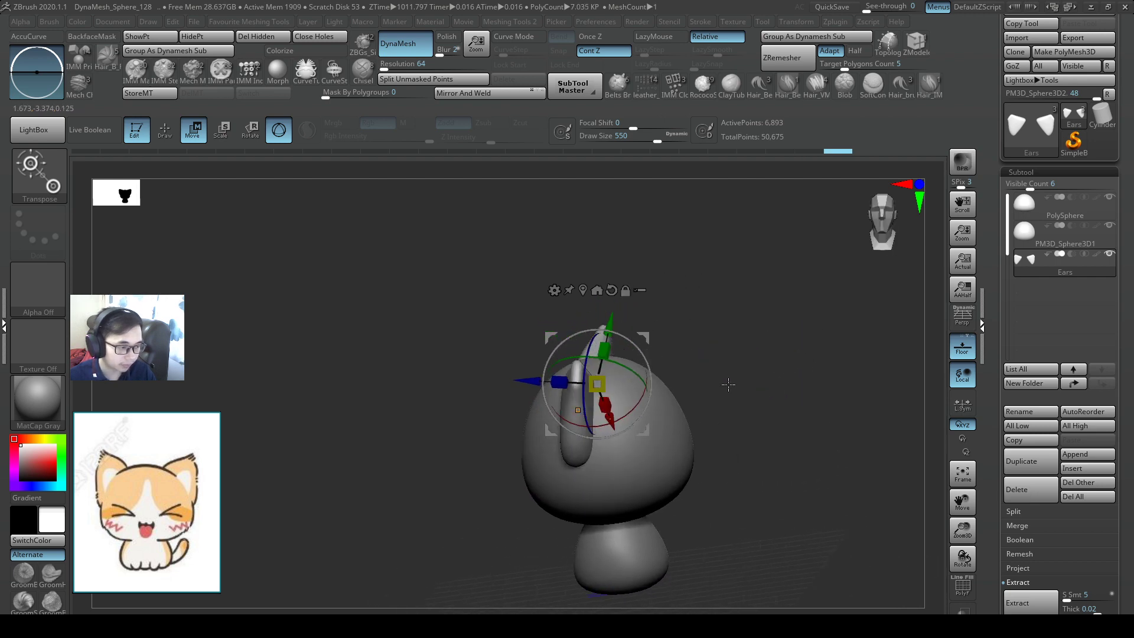
pyautogui.moveTo(598, 383); pyautogui.dragTo(614, 384)
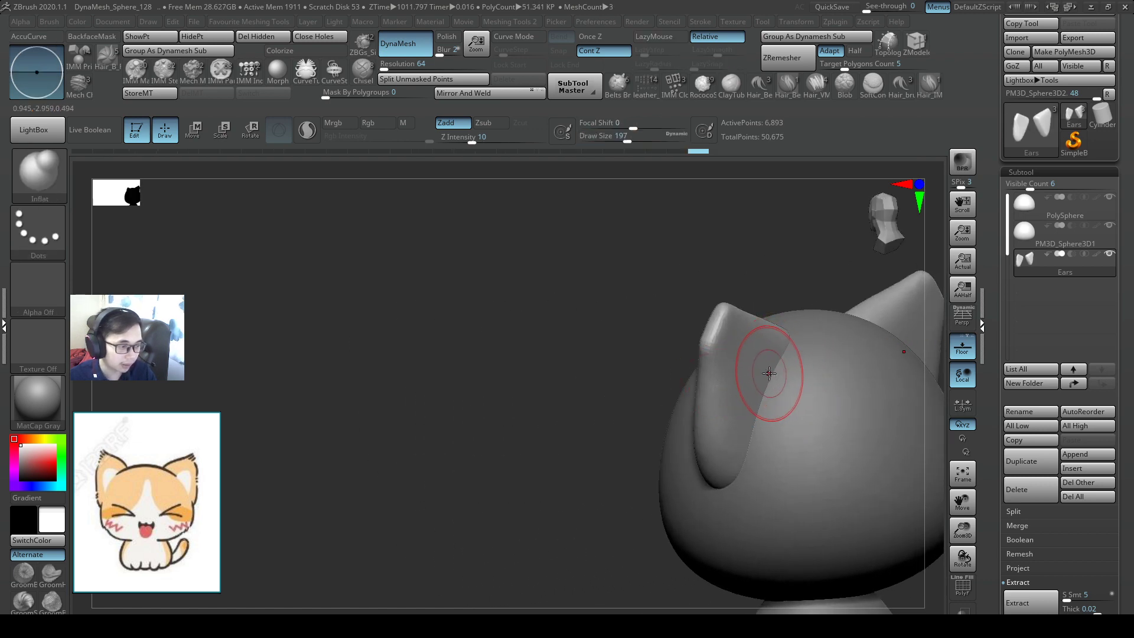
# - Inflate the ear base, pull the tips to sharp points, mask the inner ear and build up the rims
pyautogui.moveTo(769, 374); pyautogui.dragTo(759, 382)
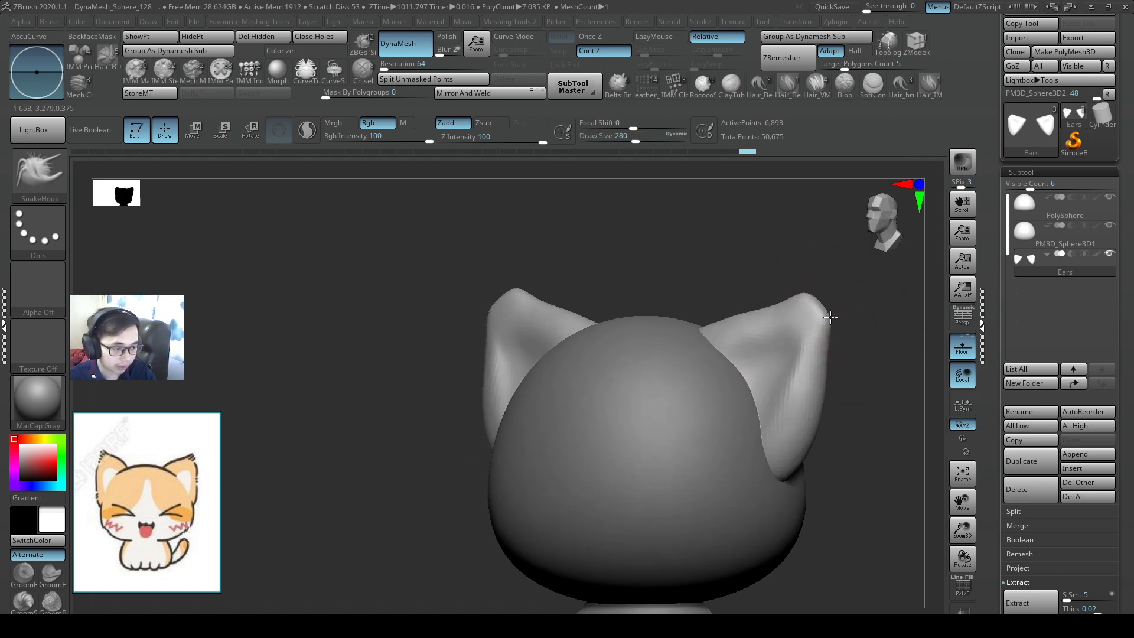
pyautogui.moveTo(828, 314); pyautogui.dragTo(795, 293)
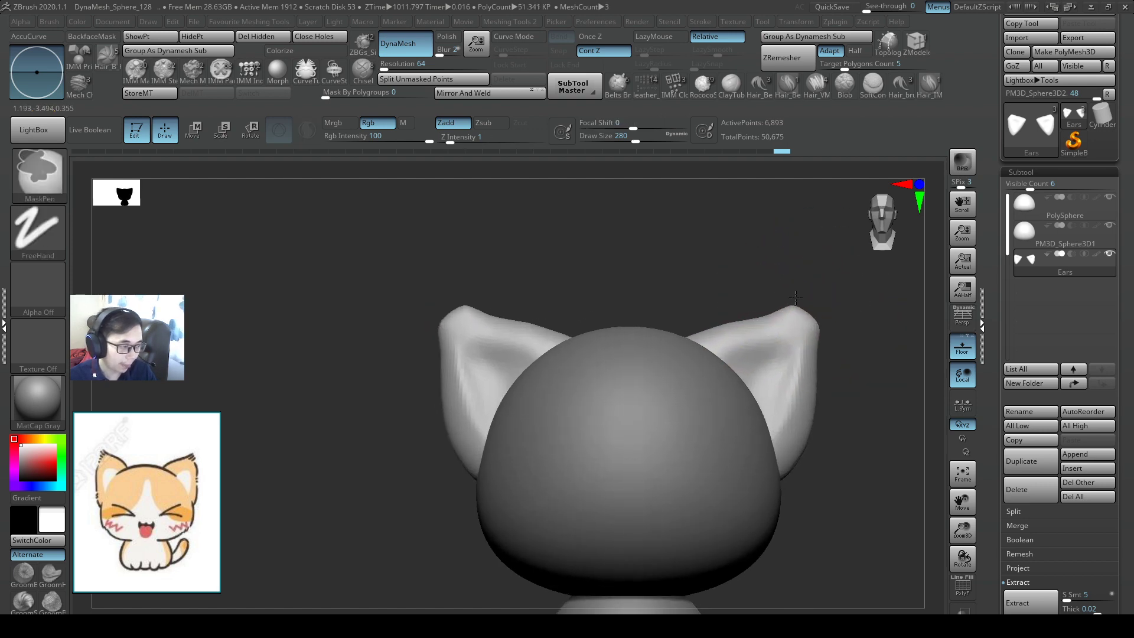
pyautogui.moveTo(795, 298); pyautogui.dragTo(721, 283)
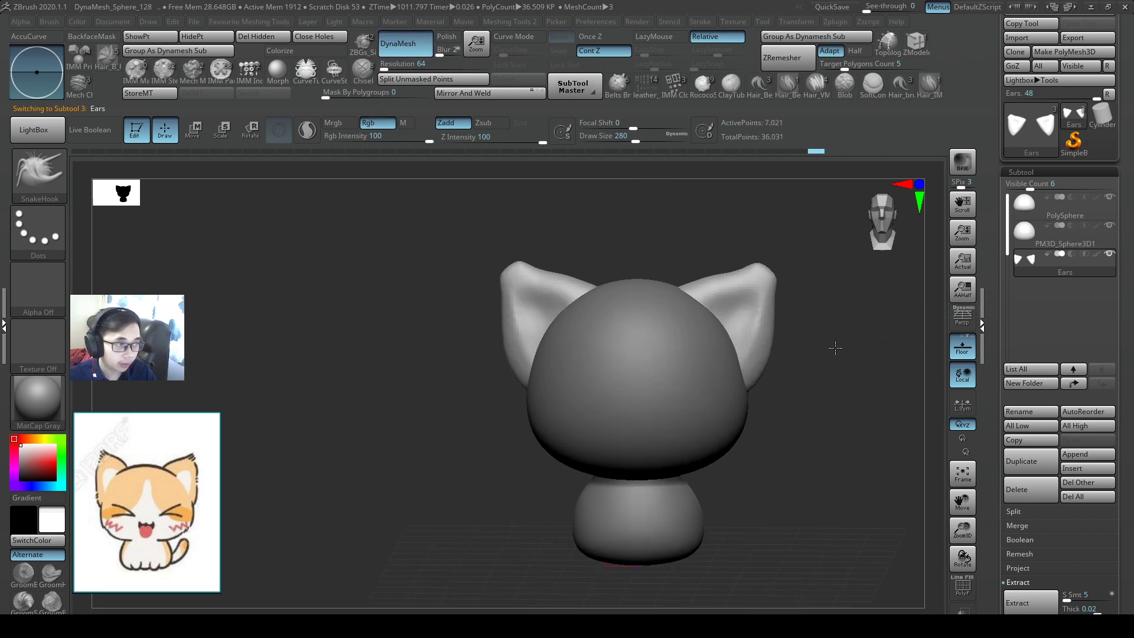
pyautogui.moveTo(835, 348); pyautogui.dragTo(823, 340)
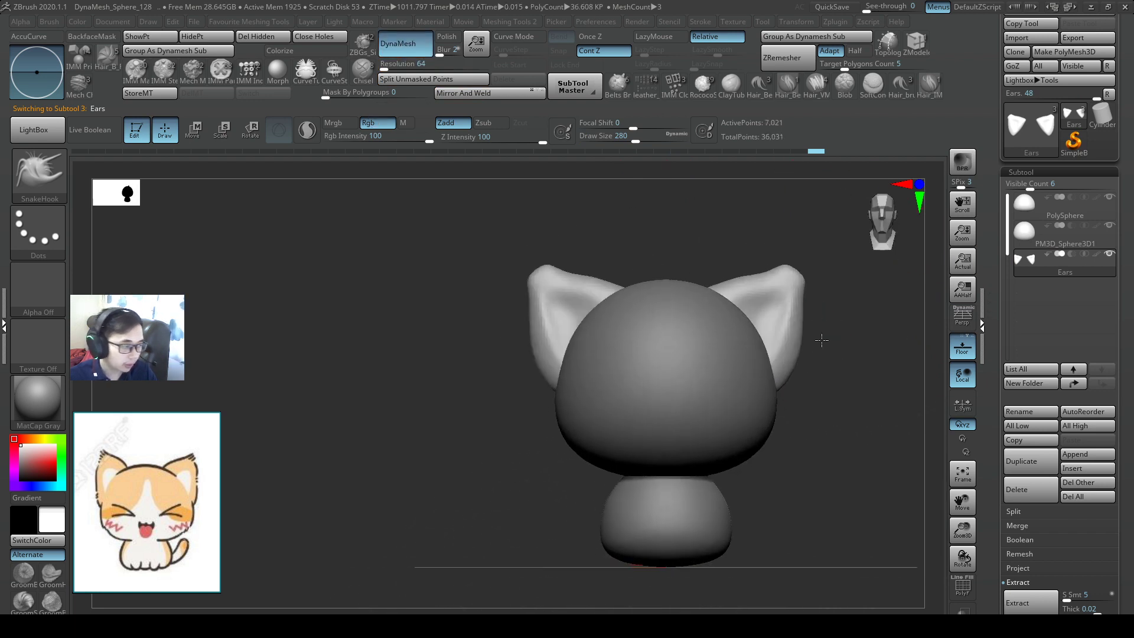